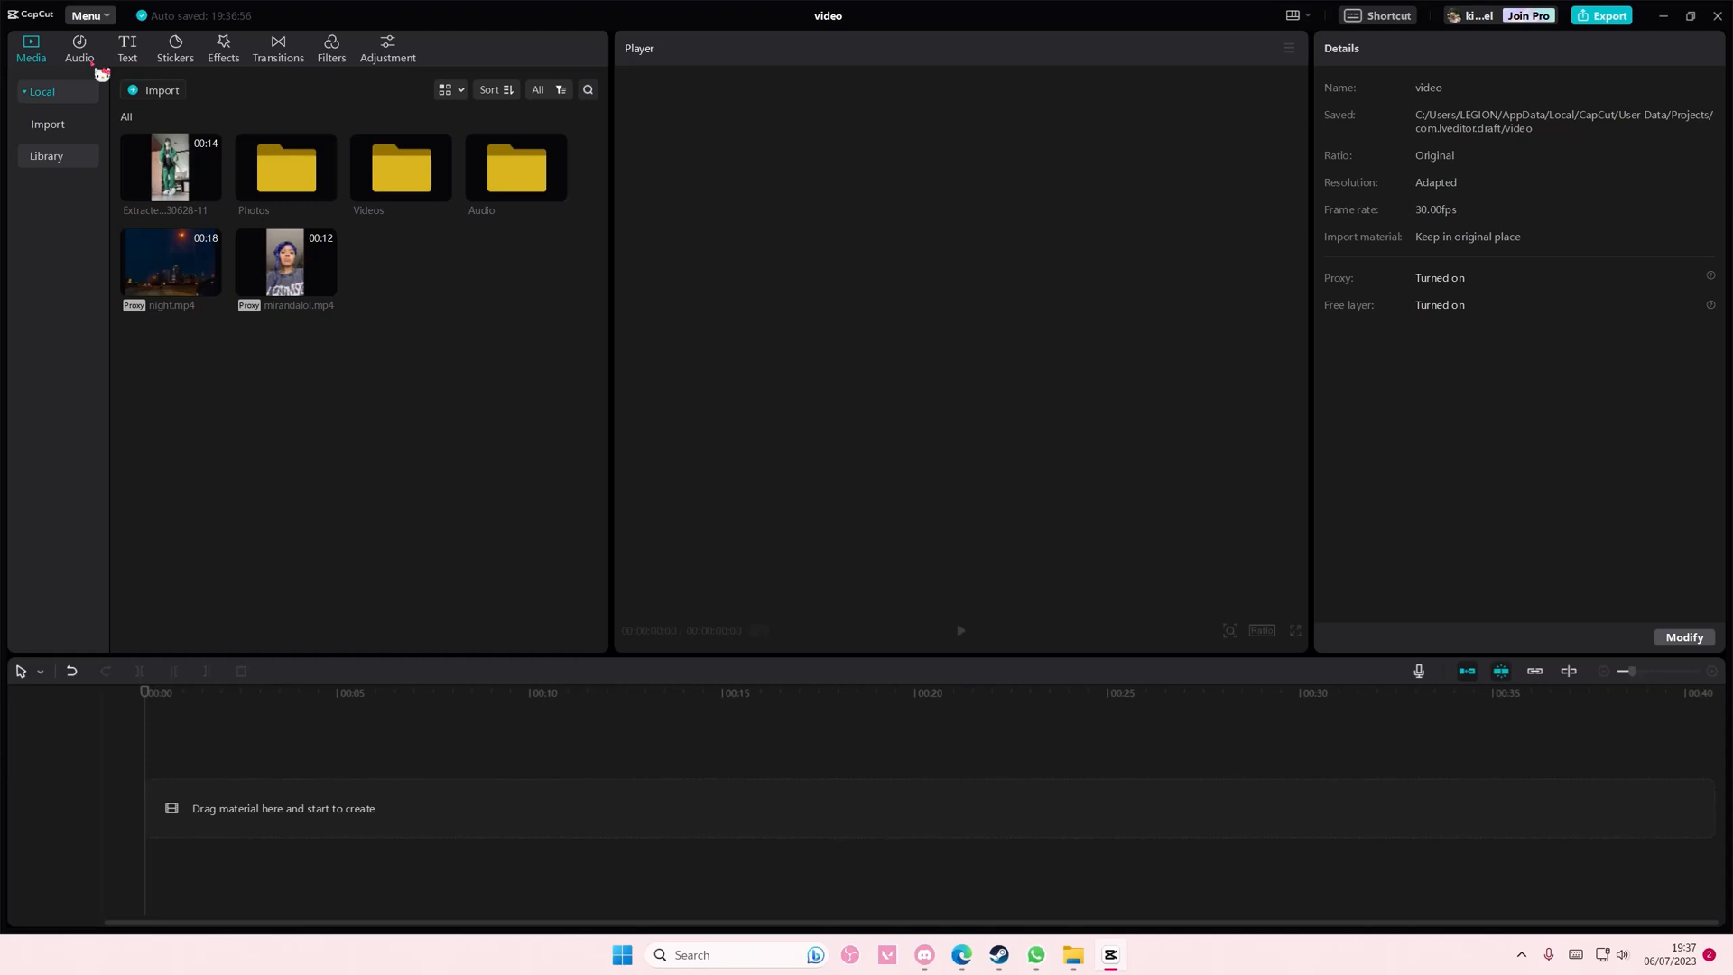
Add the favourite track Corrupt Kind from the Audio library to the timeline
left_click(79, 46)
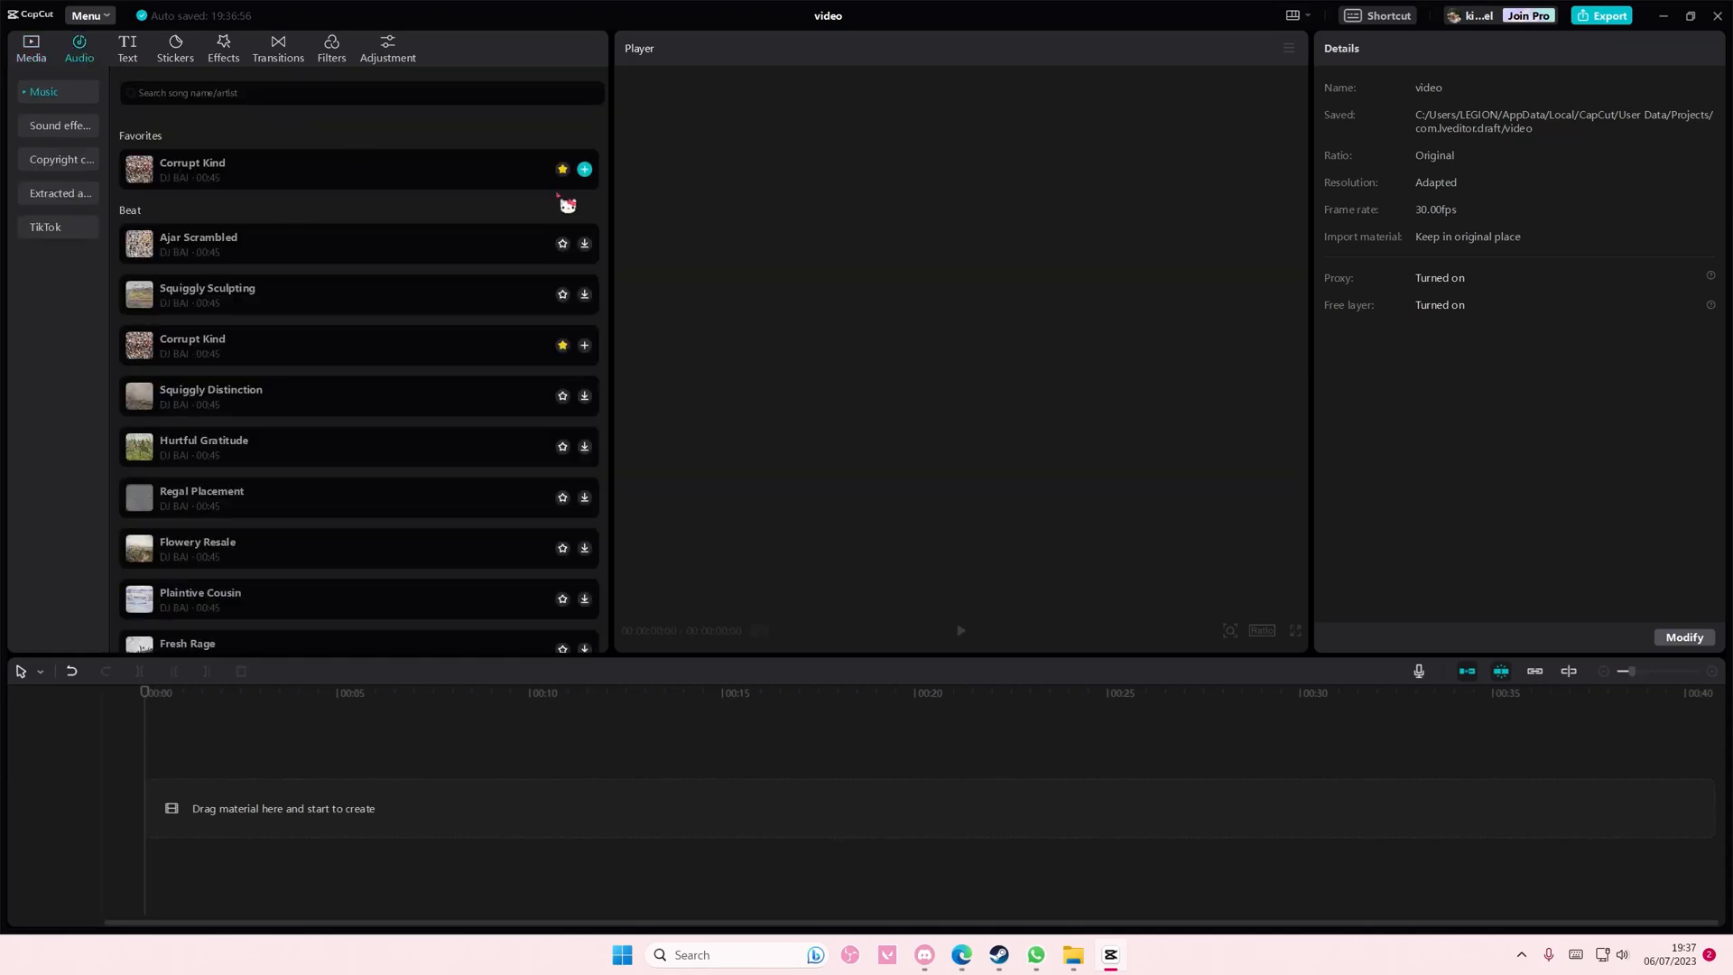
left_click(583, 169)
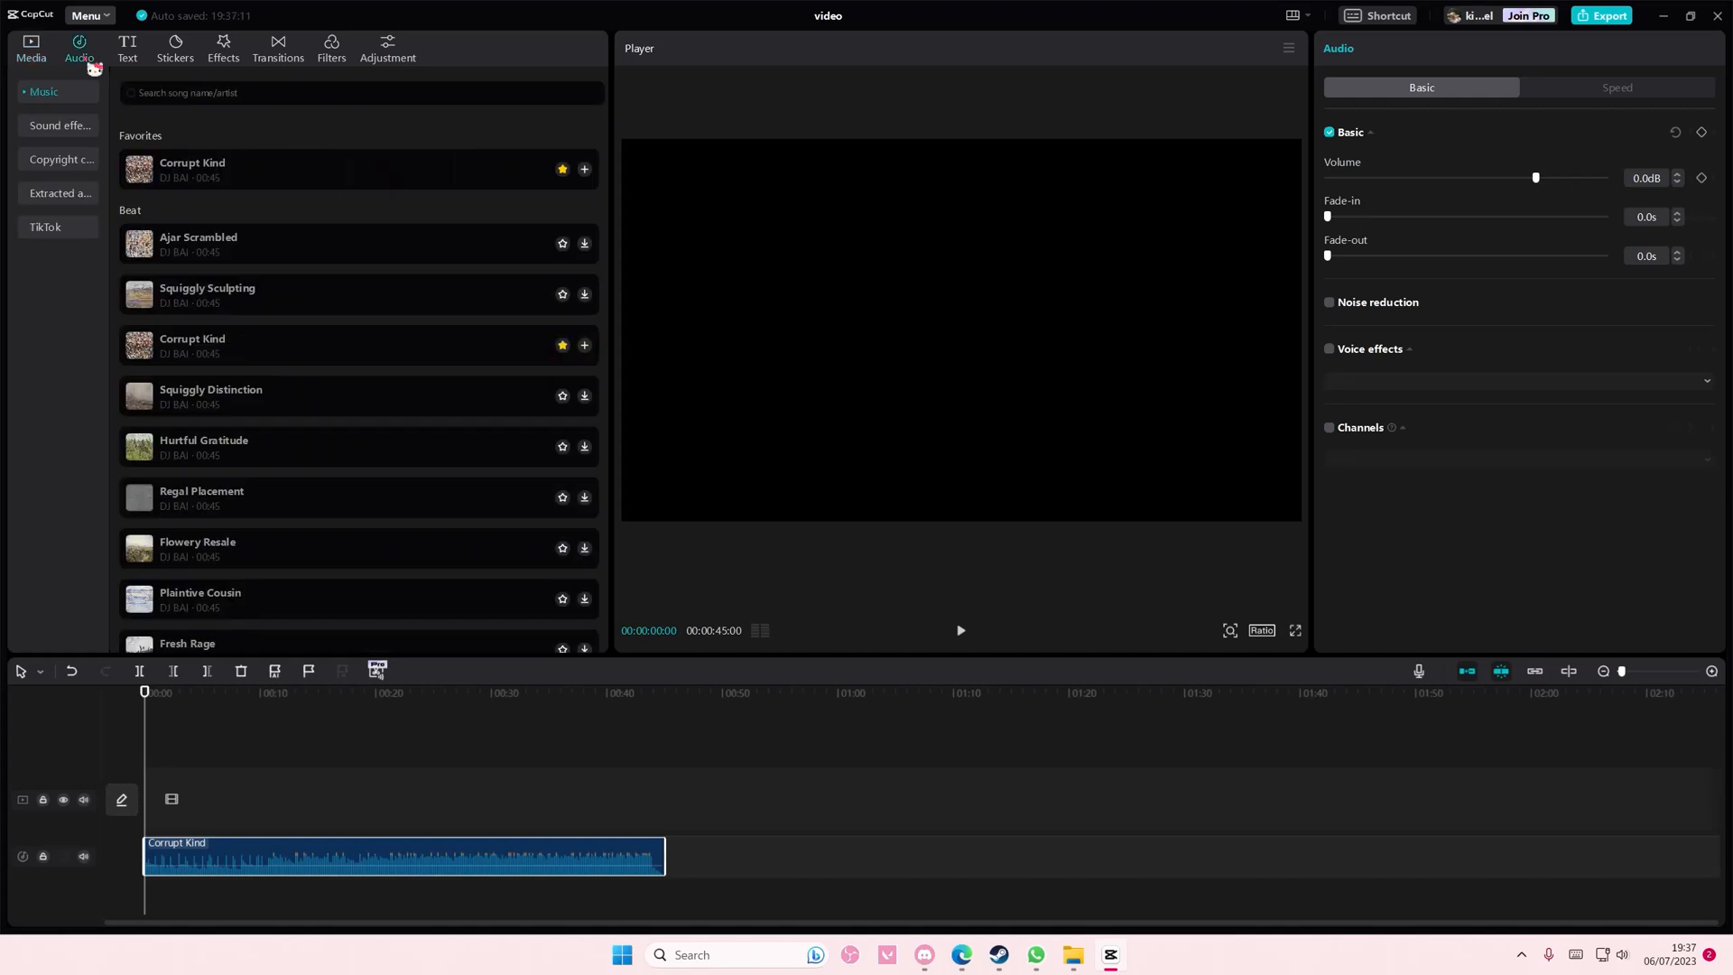
mouse_move(734, 417)
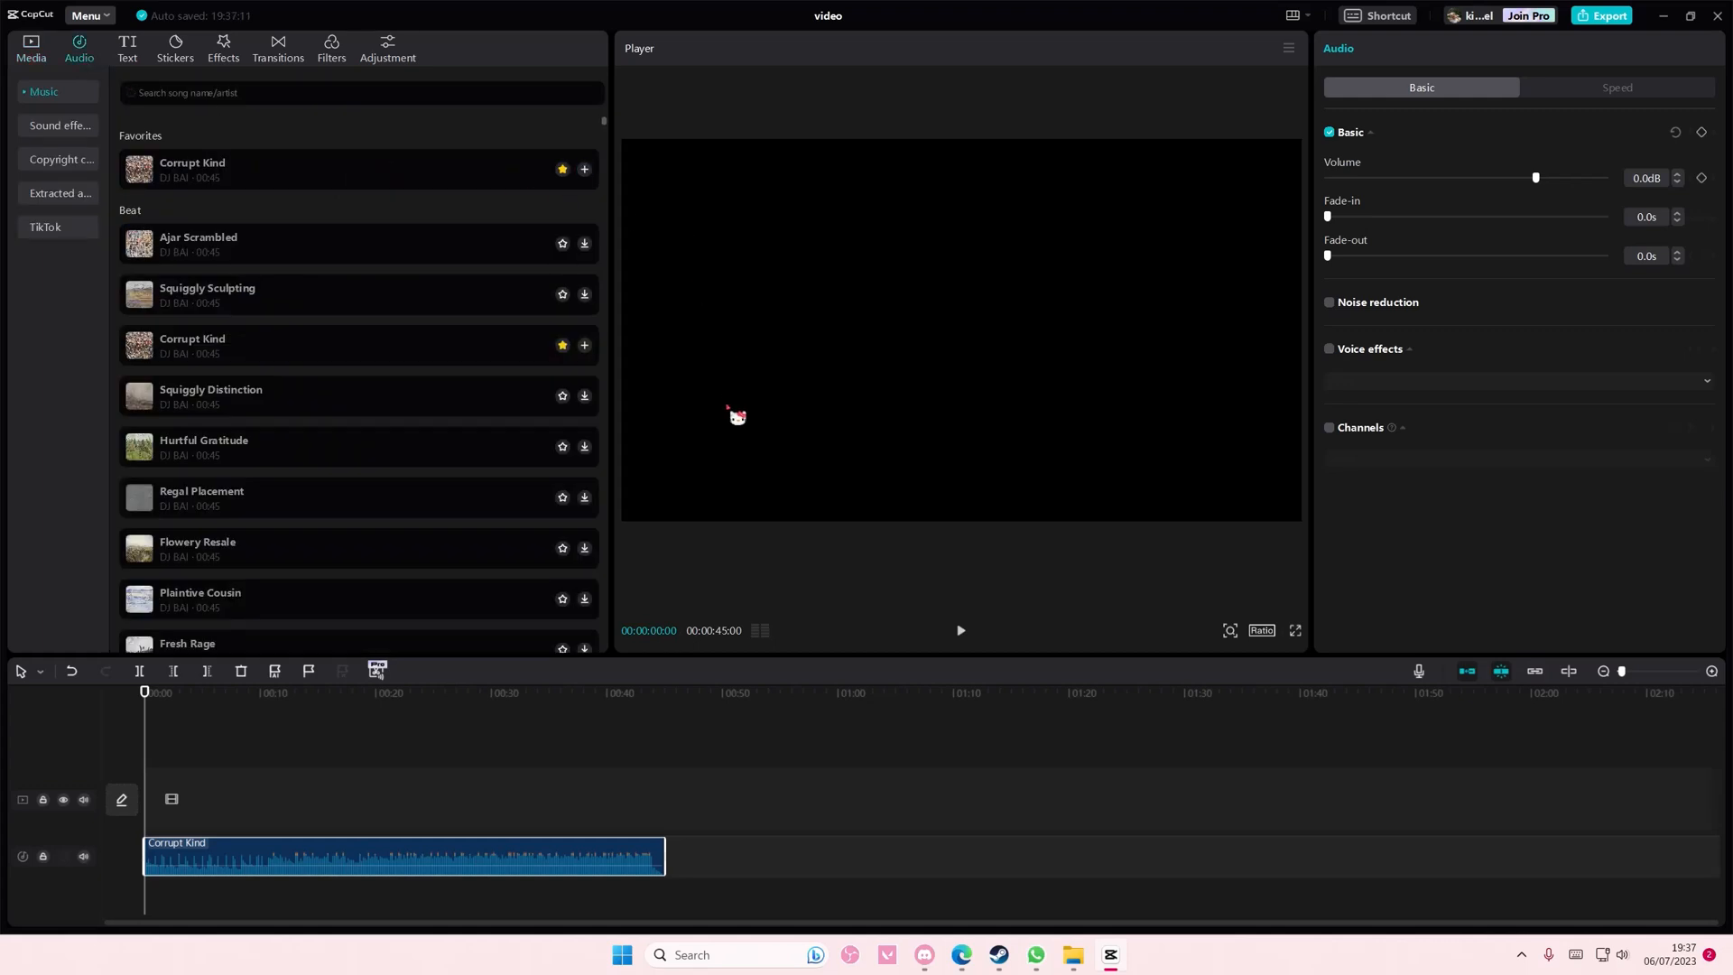
Enable the Channels checkbox for the Corrupt Kind audio clip
left_click(1329, 428)
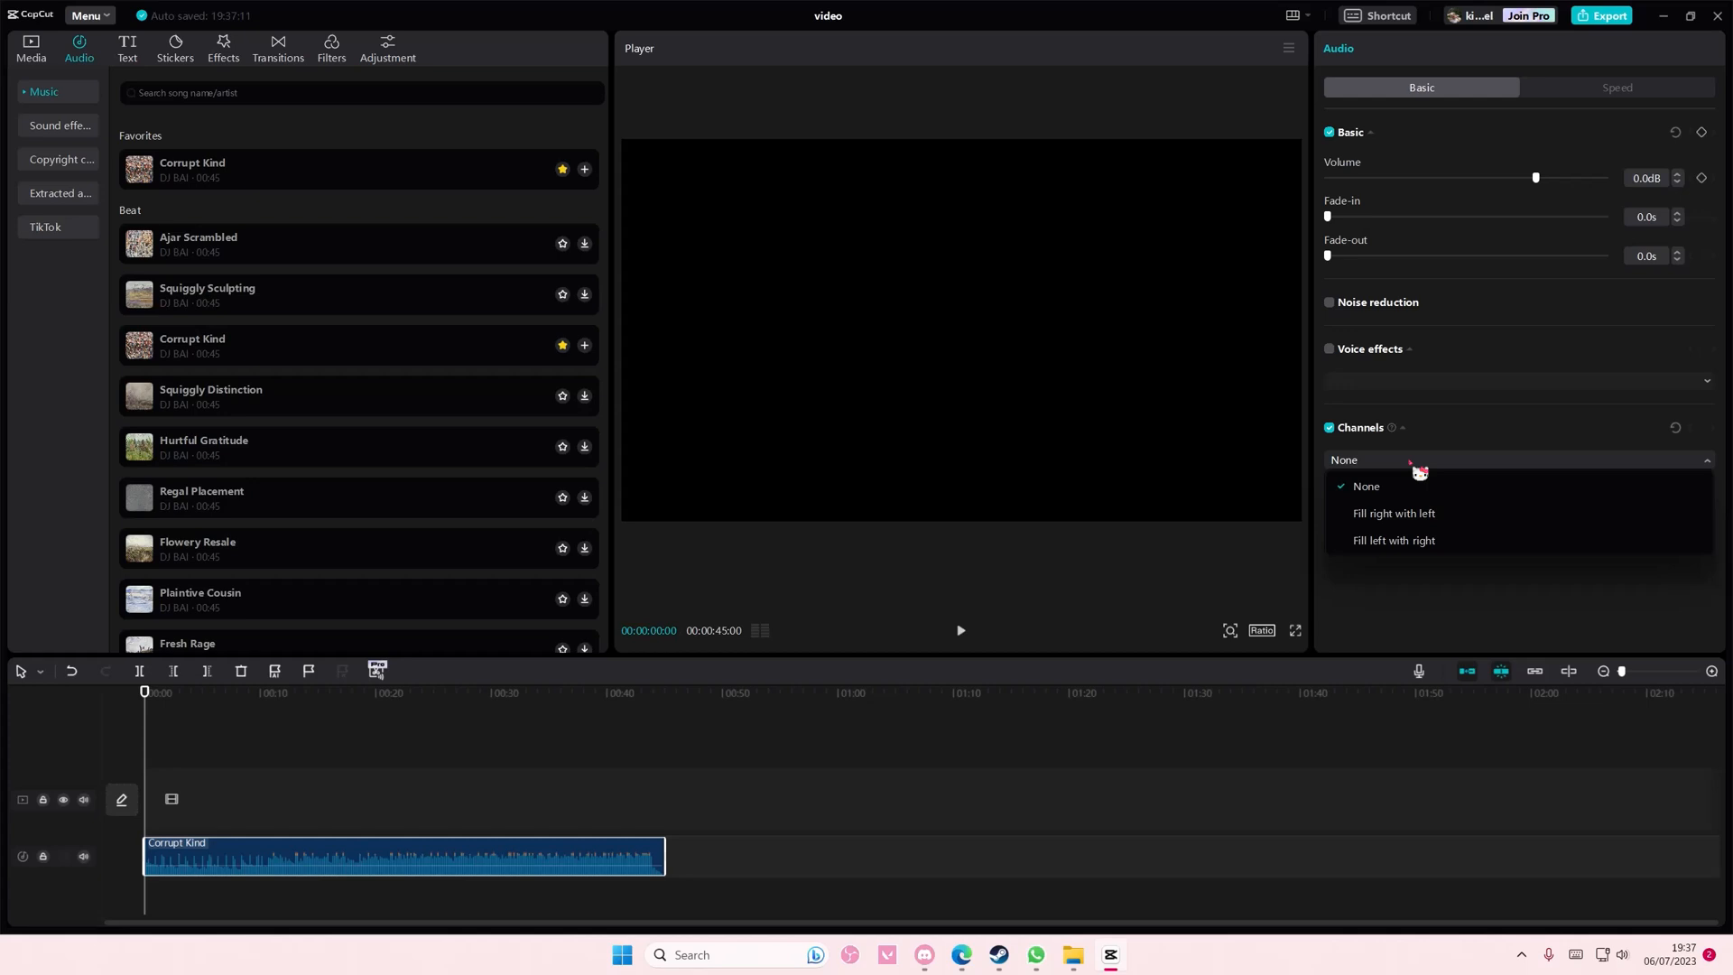
Pick 'Fill left with right' in the Channels dropdown, replacing 'Fill right with left'
left_click(1394, 513)
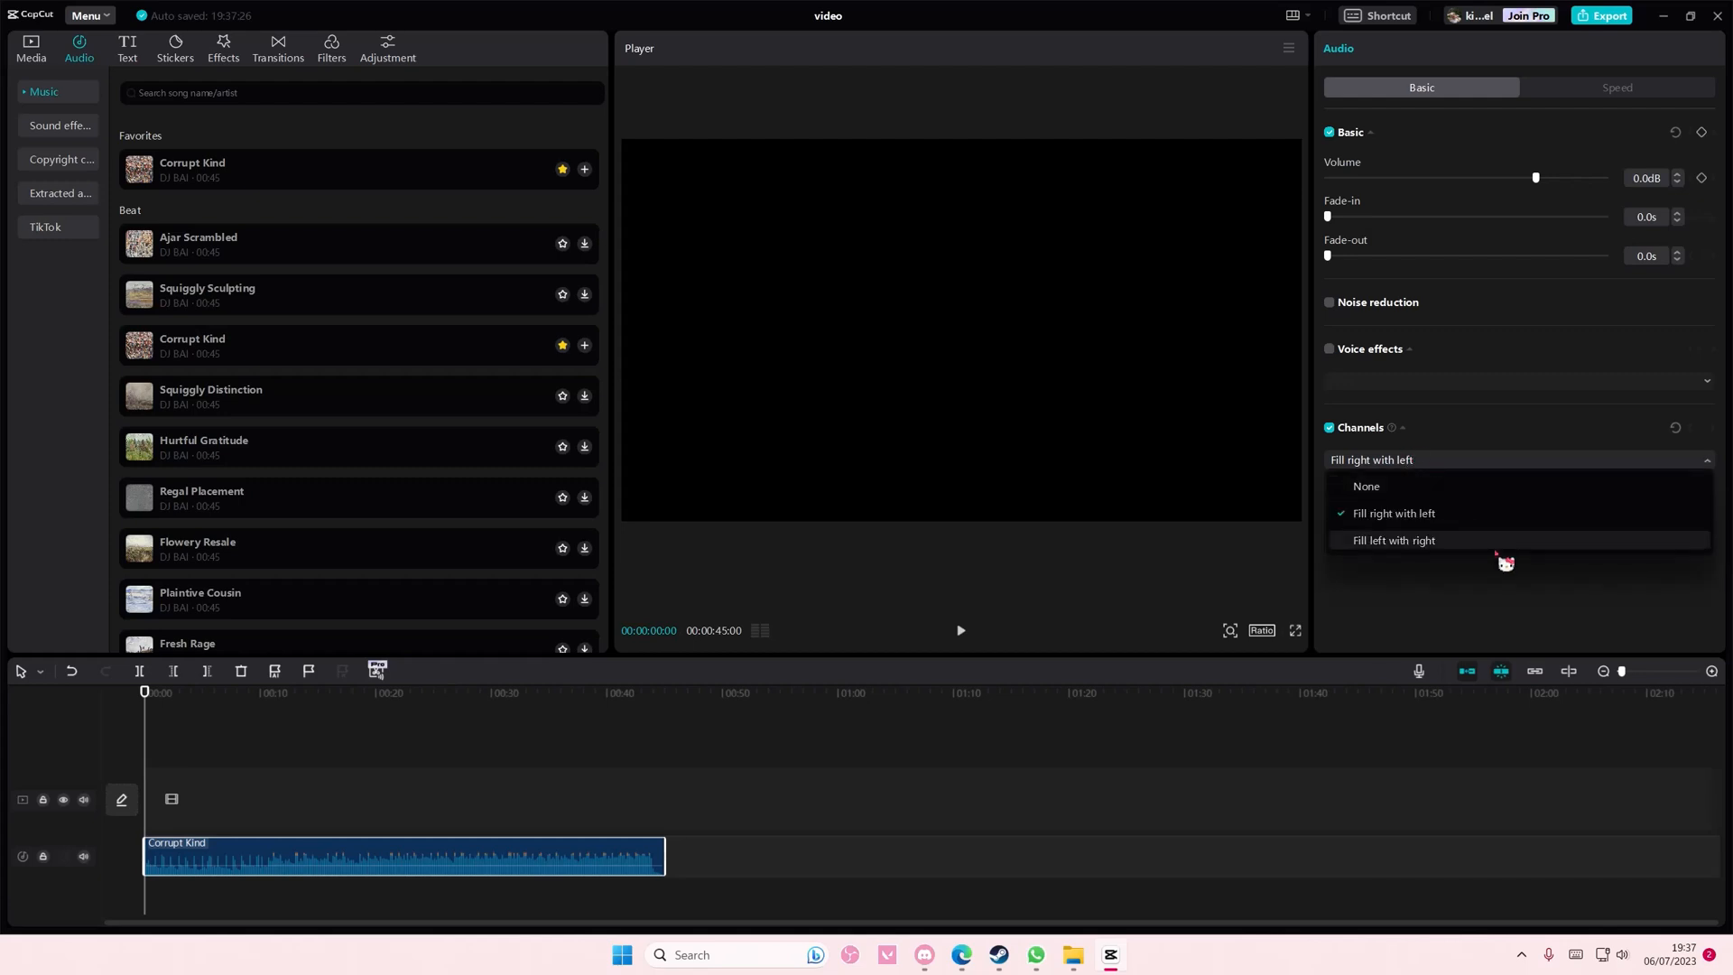
left_click(1393, 540)
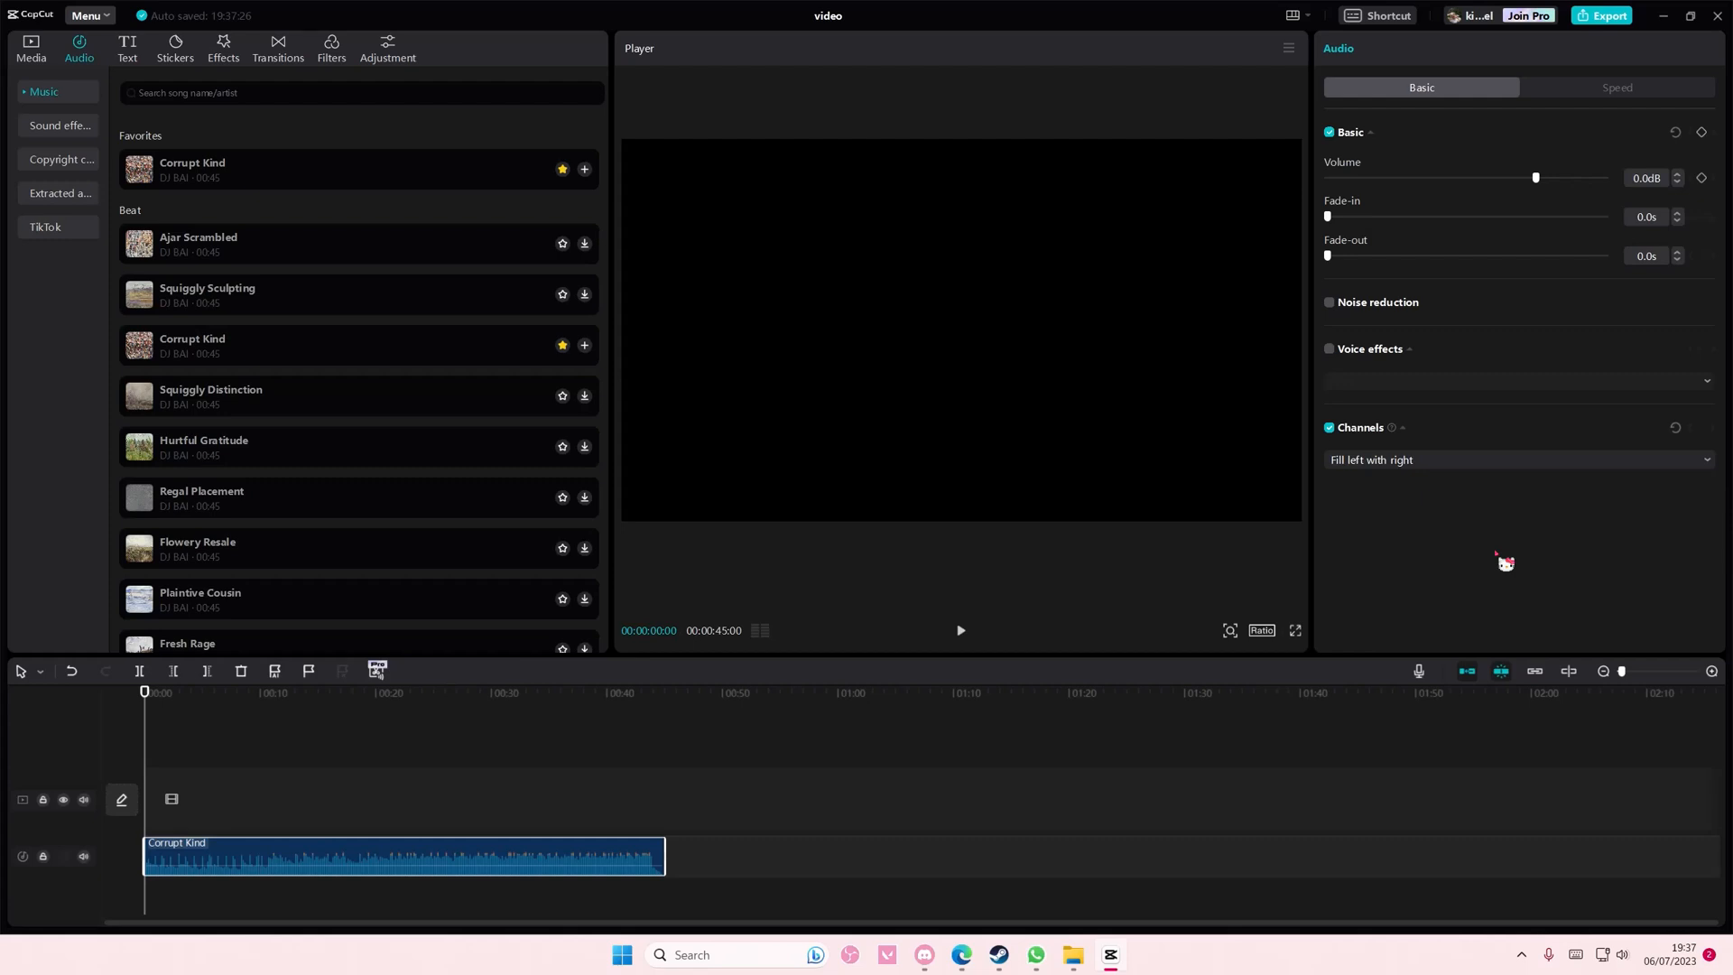